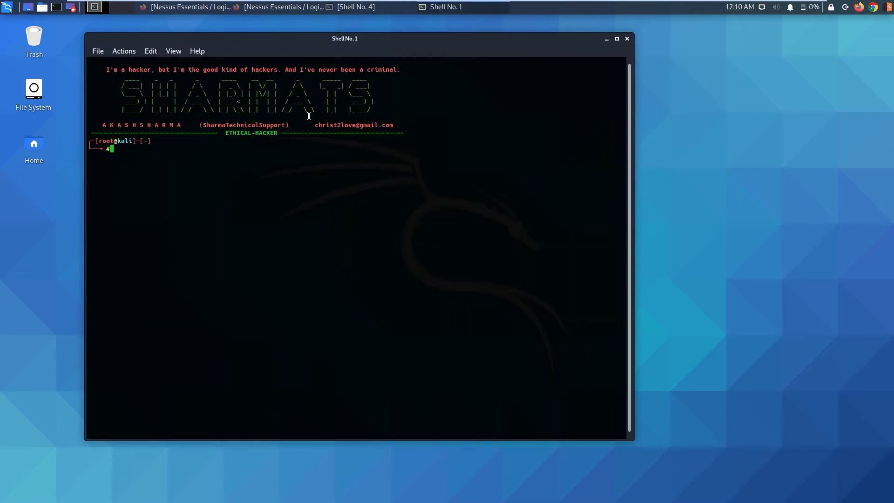
mouse_move(539, 417)
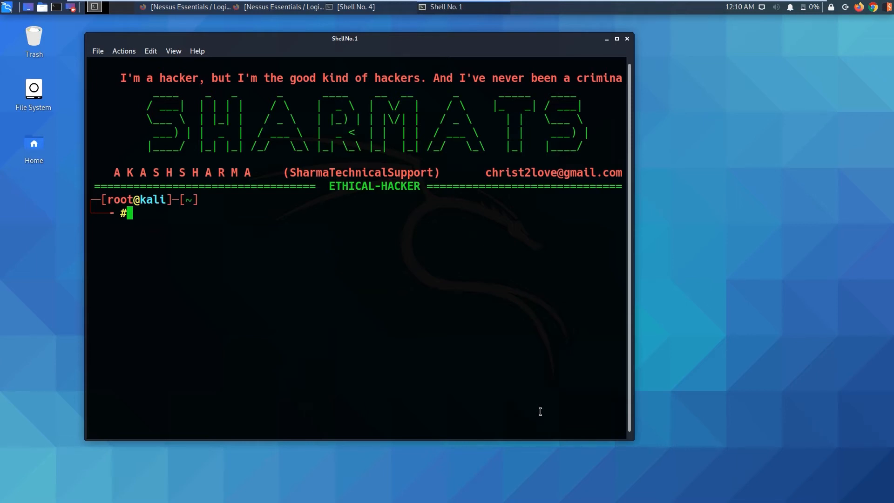
Run enum4linux against 192.168.80.133 to enumerate the target, finding workgroup MYGROUP
type("emum")
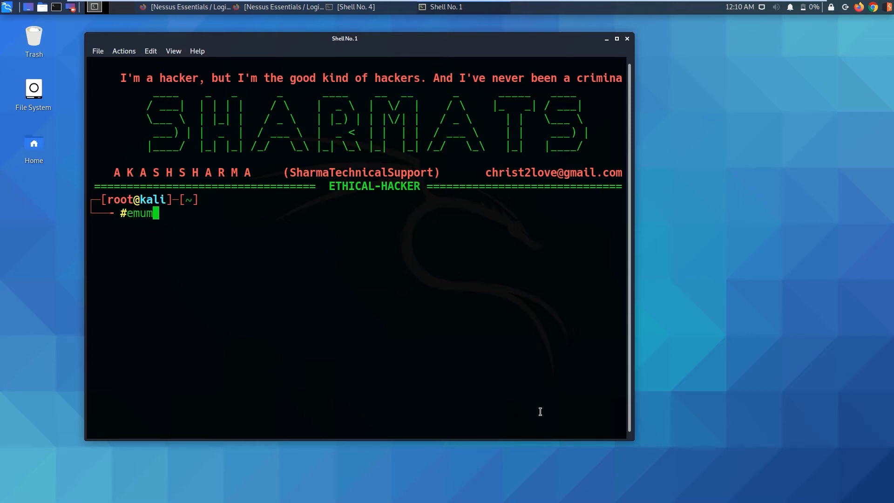
type("4")
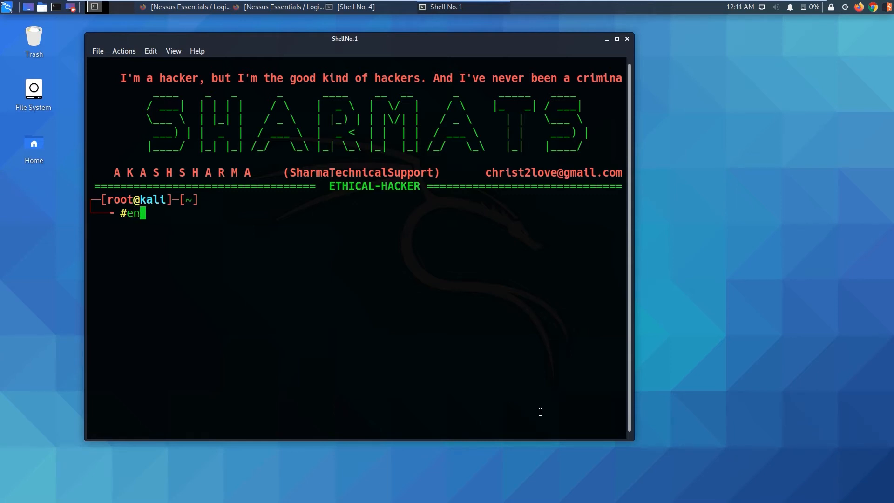
type("um4linux")
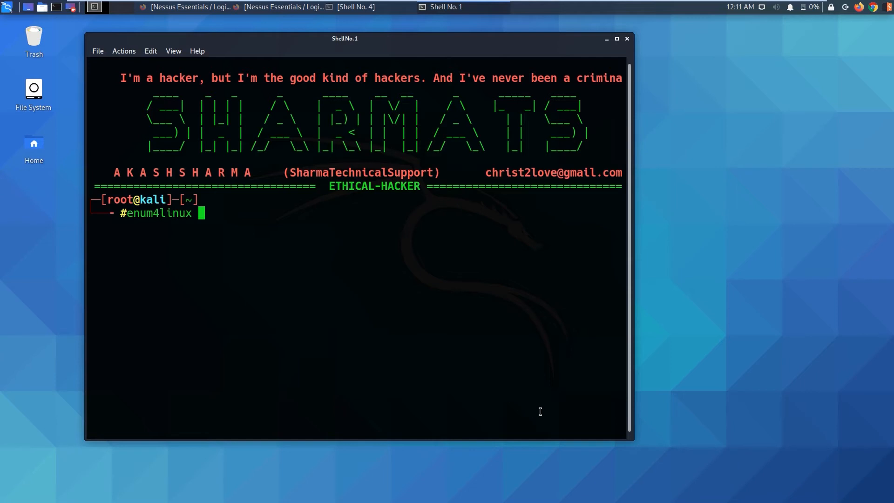
type("192")
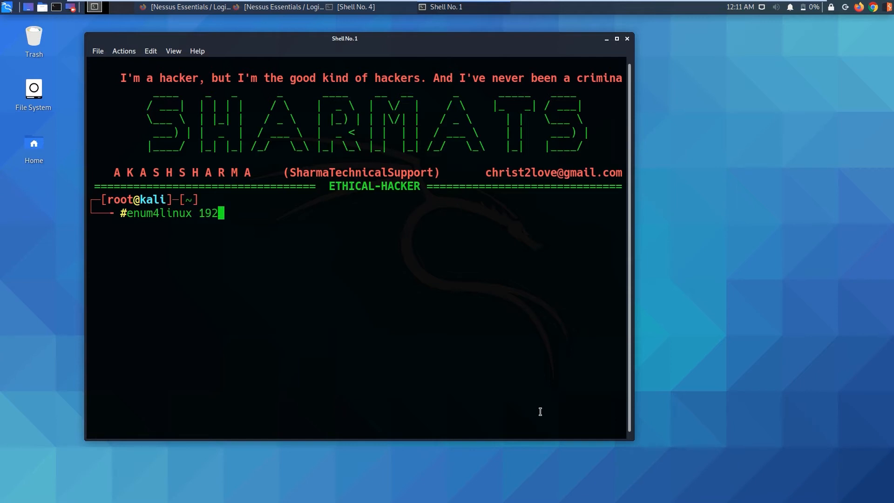
type(".168.")
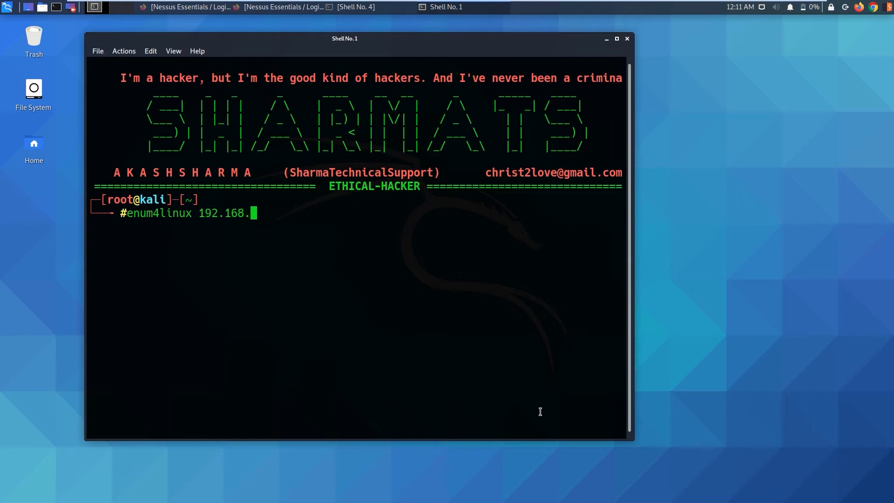
type("80.133")
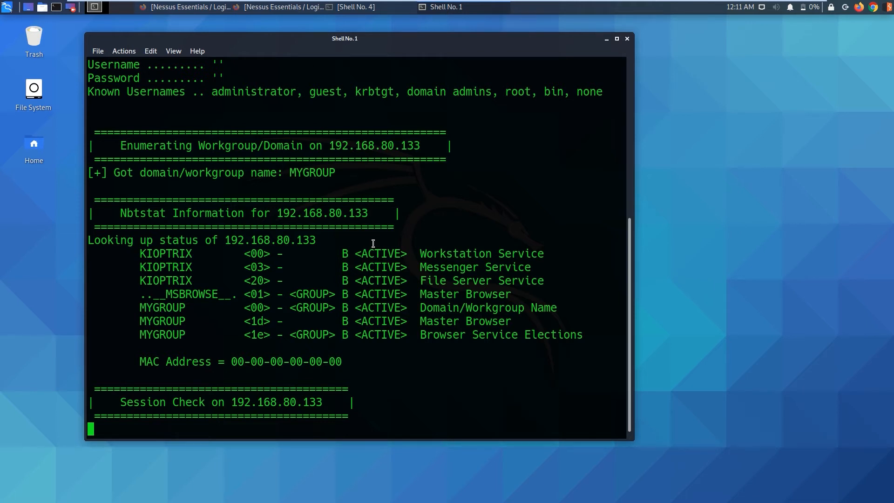
mouse_move(370, 241)
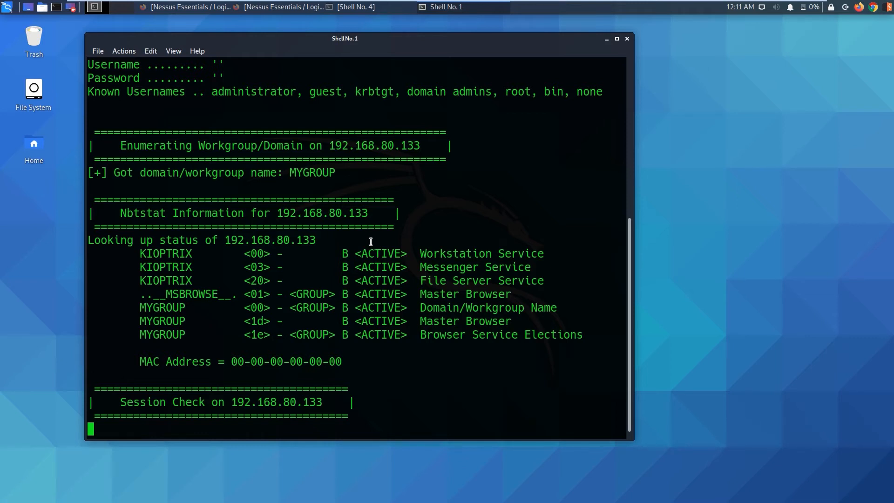
mouse_move(634, 446)
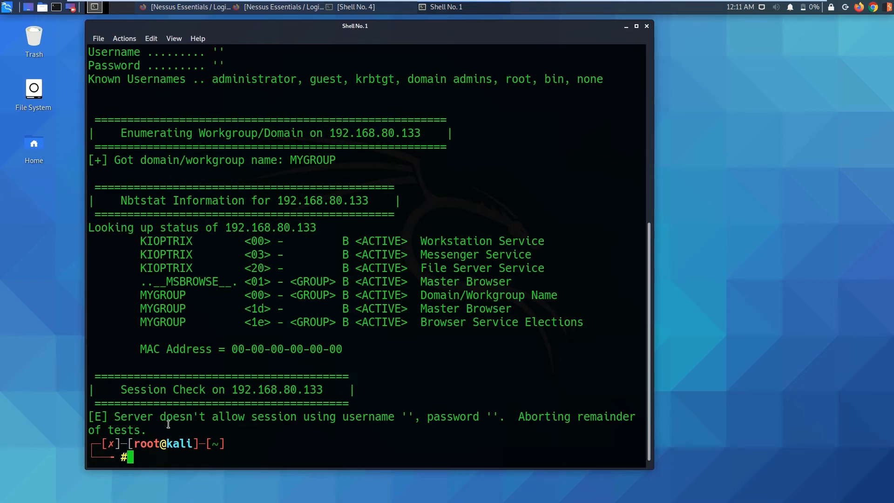
mouse_move(384, 427)
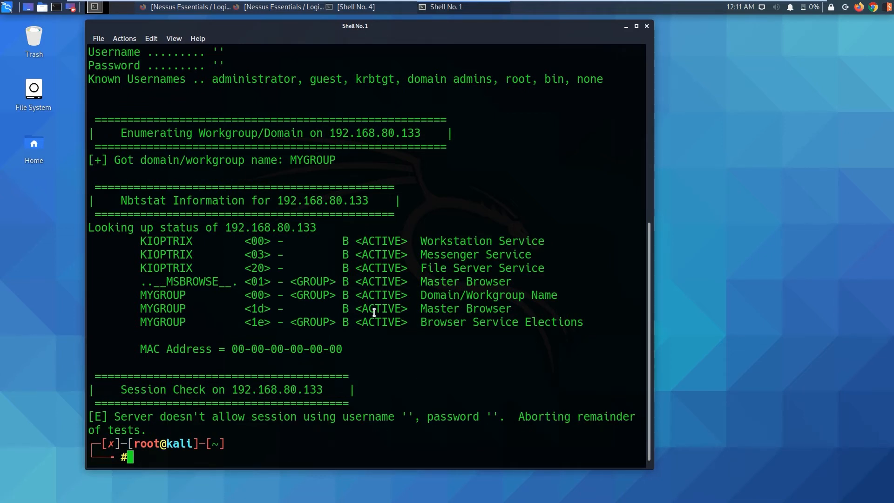
mouse_move(422, 279)
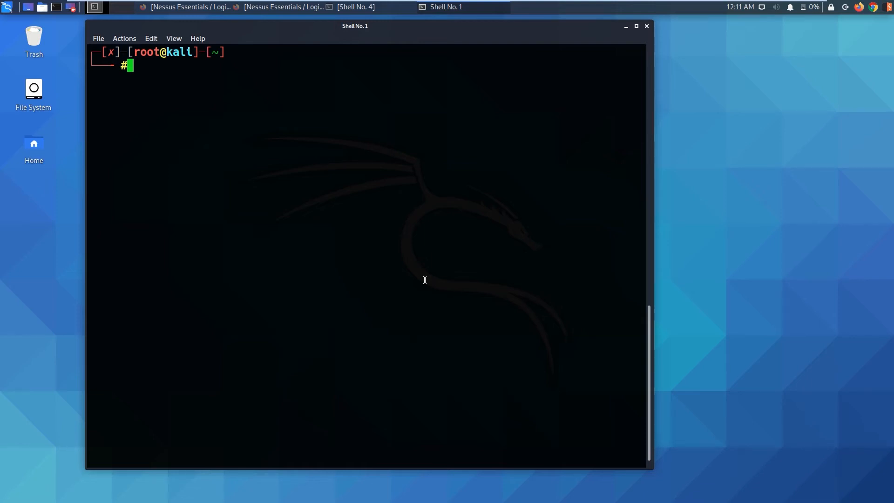
Enter the smbclient -L command for 192.168.80.133 before opening a second shell tab
type("smbn")
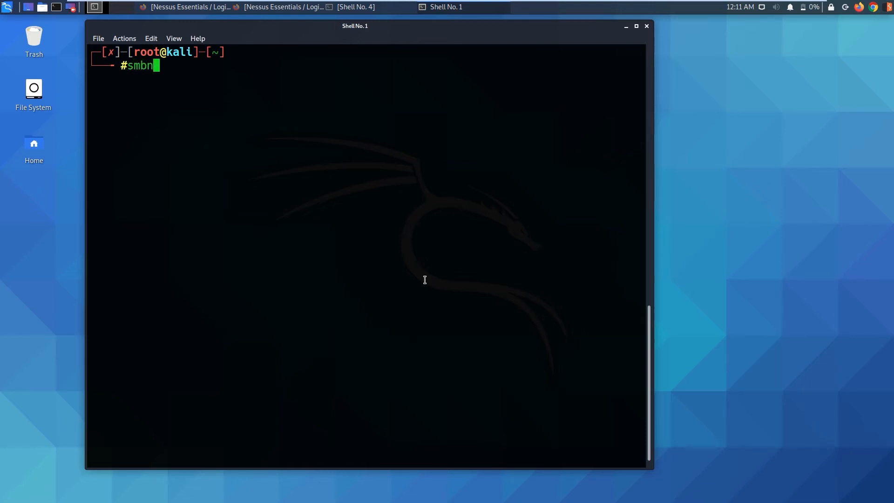
key("BackSpace")
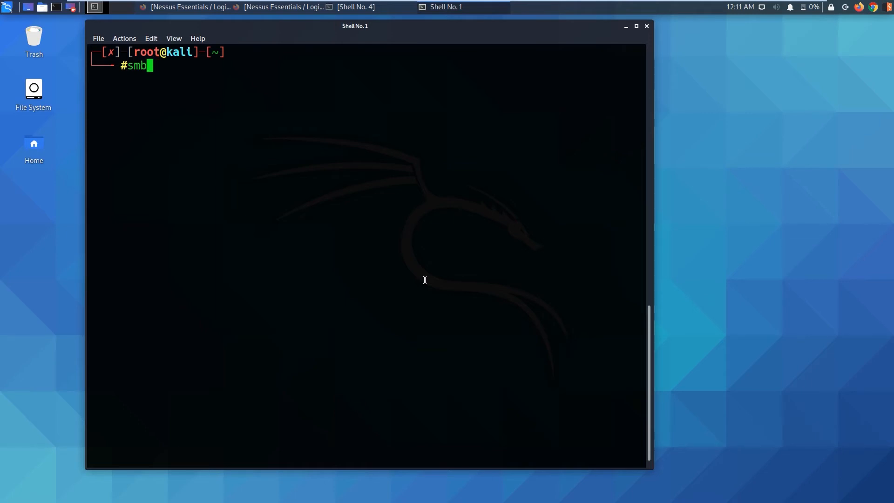
type("client")
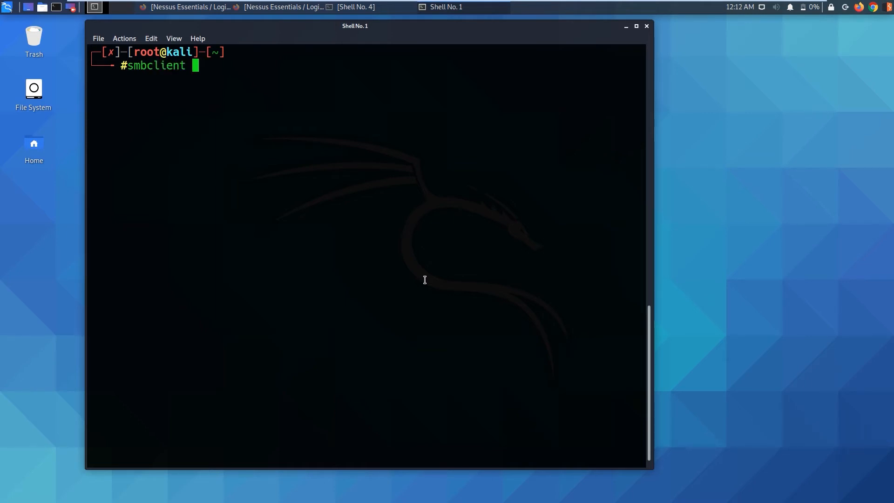
type("-l")
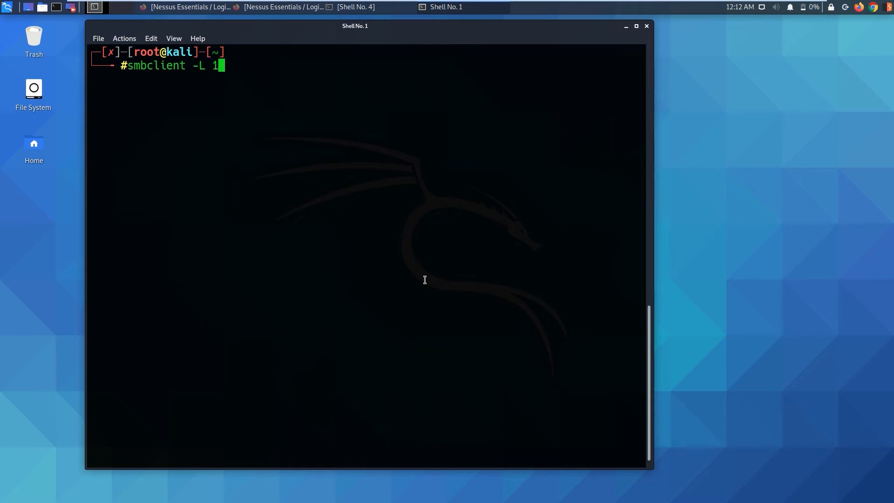
type("92.16")
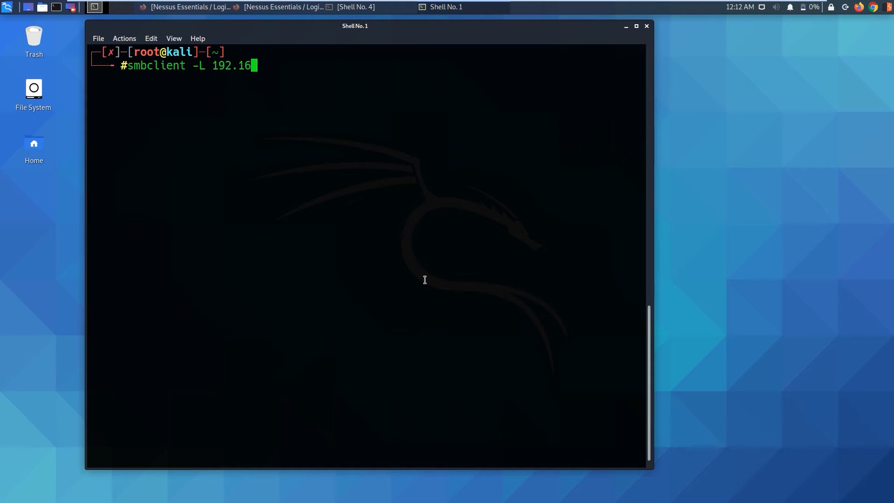
type("8.")
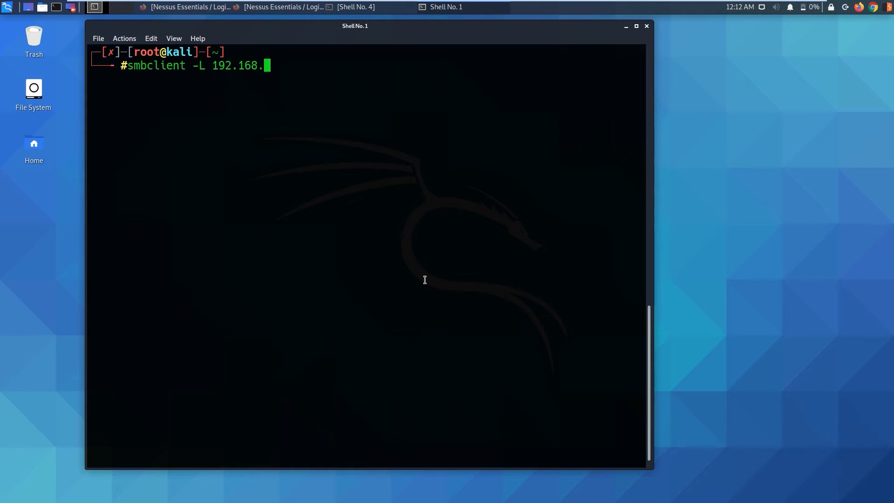
type("80.133")
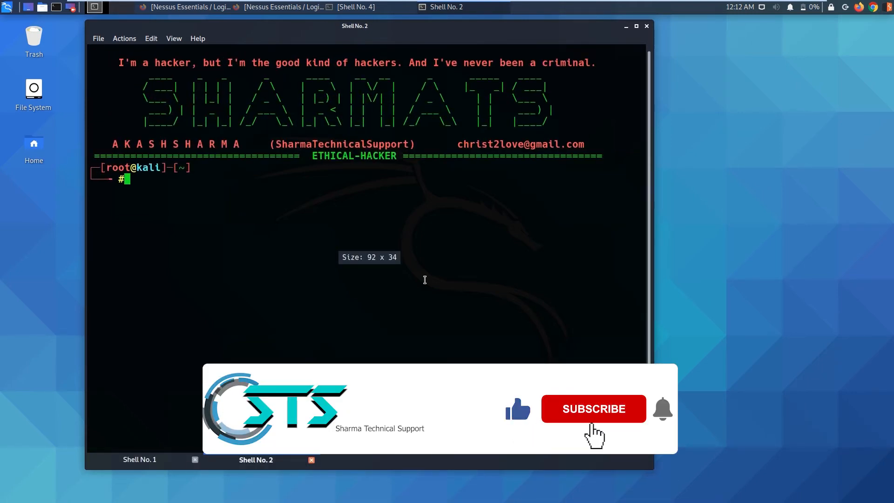
Ping 192.168.80.133 from Shell No. 2, getting 3 of 3 replies with 0% loss
type("ping 1")
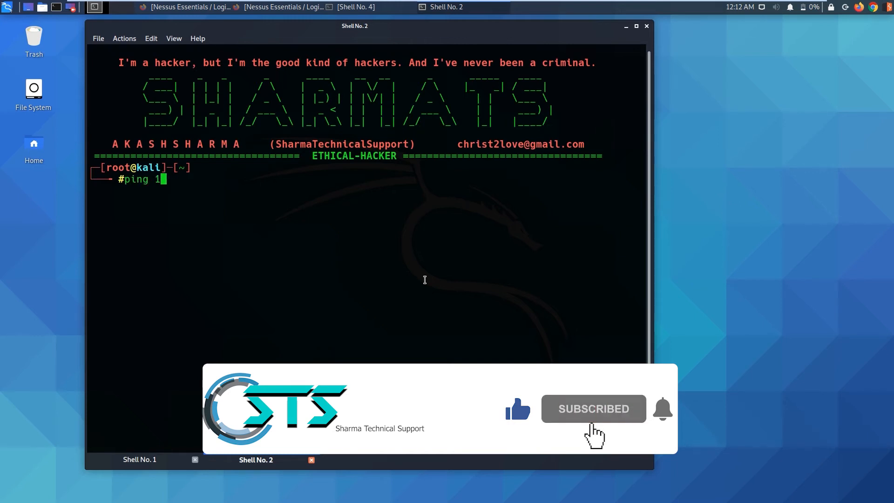
type("92.1")
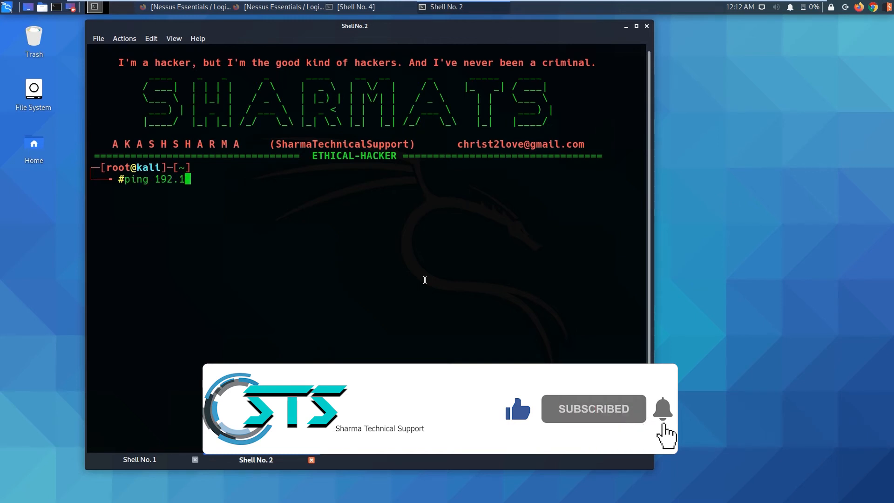
type("68.80")
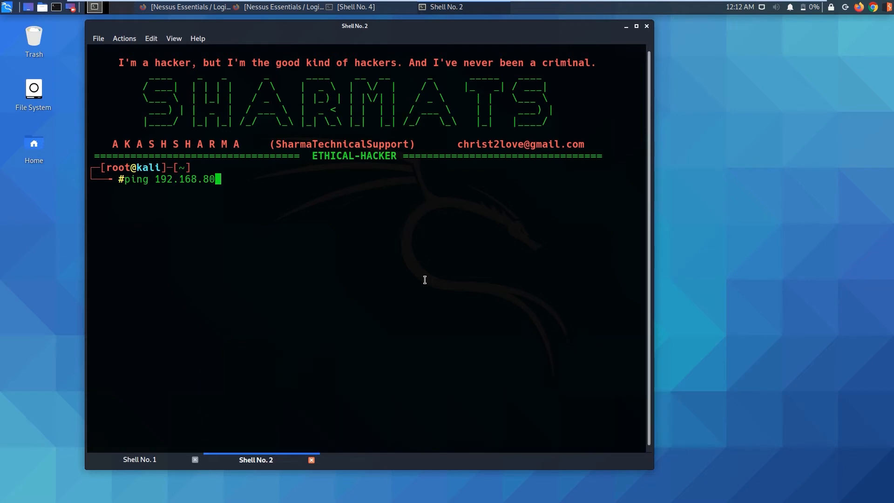
type("133")
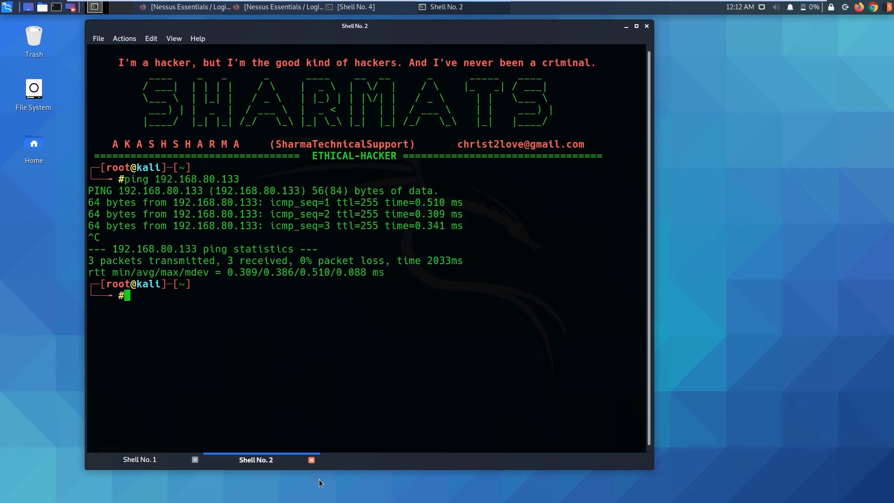
left_click(139, 459)
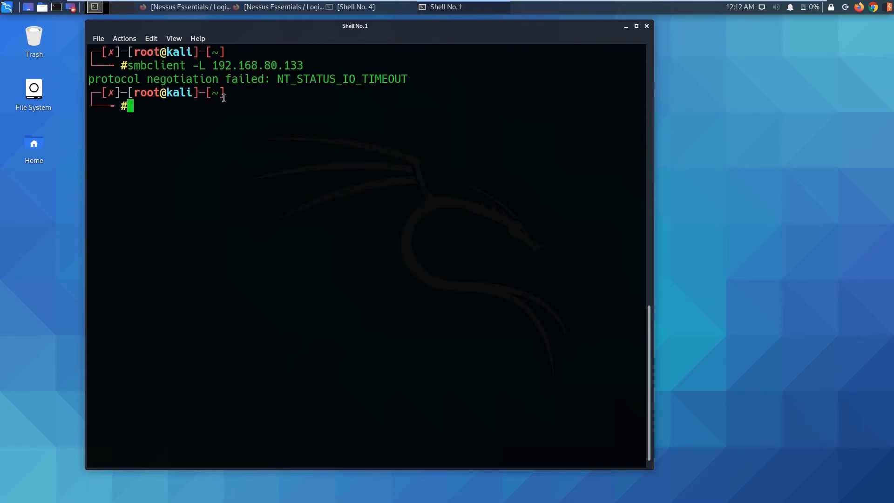
mouse_move(365, 97)
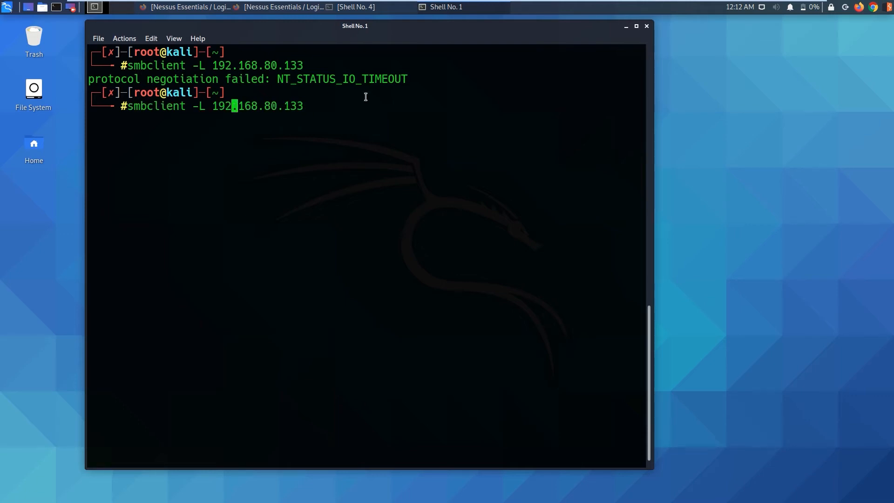
Edit the recalled smbclient command to add // before the target IP, then clear the screen
type("//")
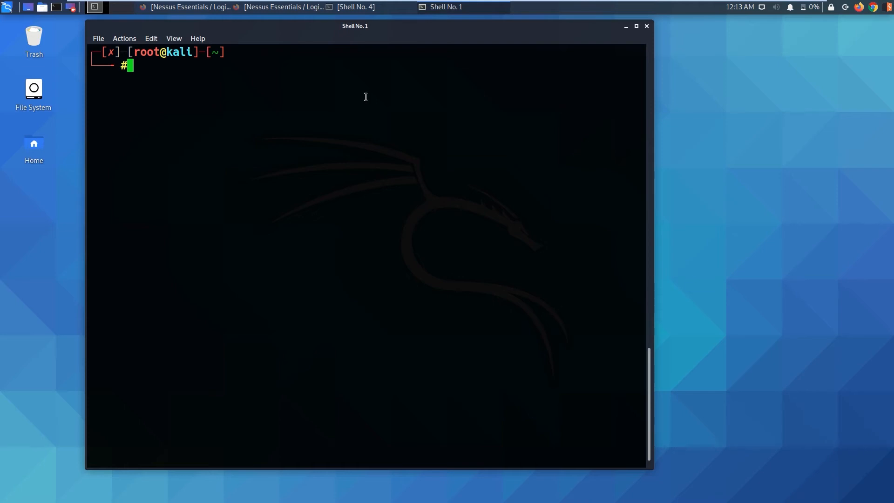
Launch leafpad /etc/samba/smb.conf to edit the Samba configuration file
type("l")
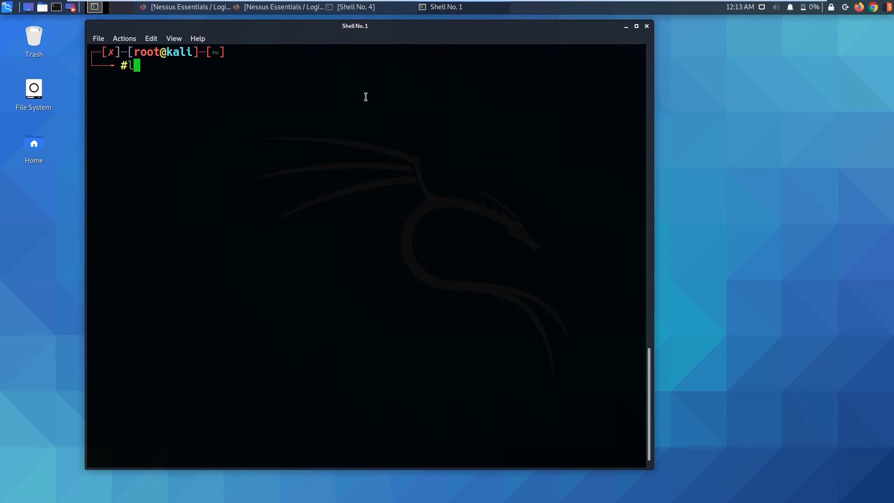
type("eafpad")
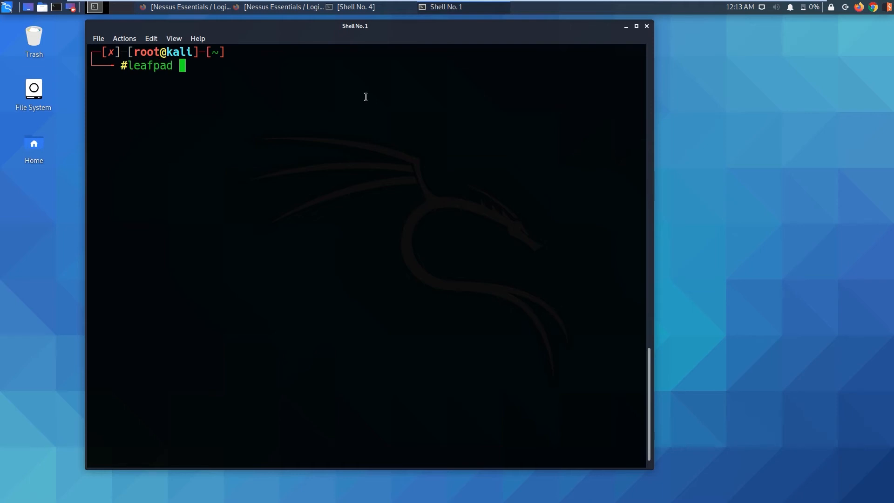
type("/")
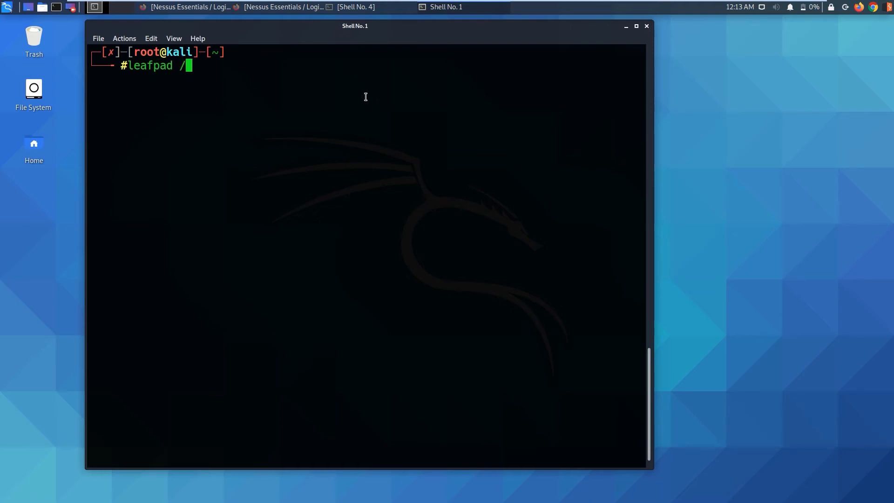
type("etc/")
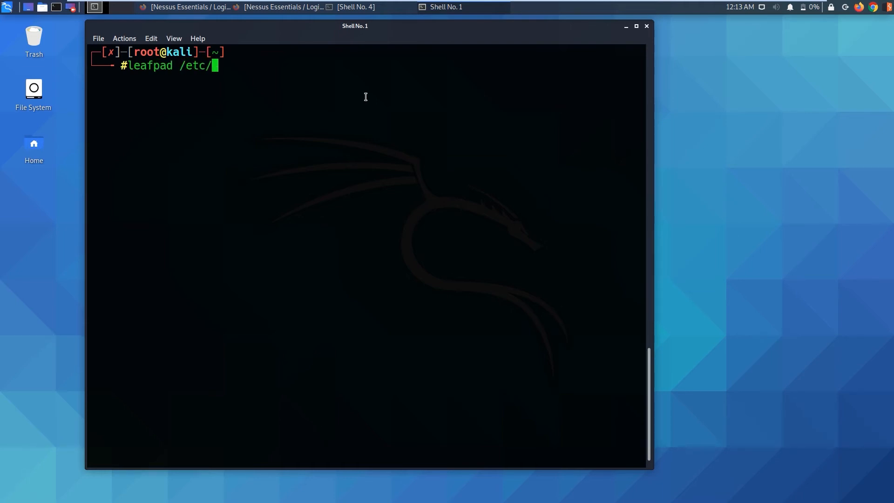
type("samba/")
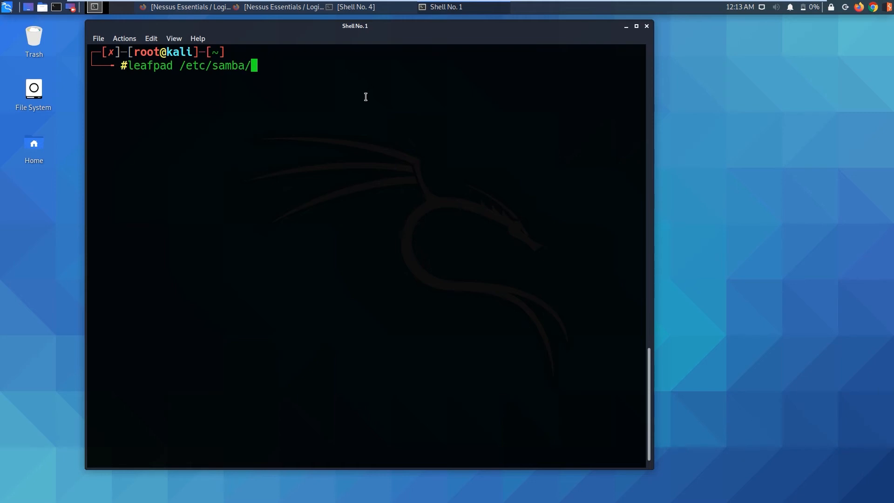
type("smb.conf")
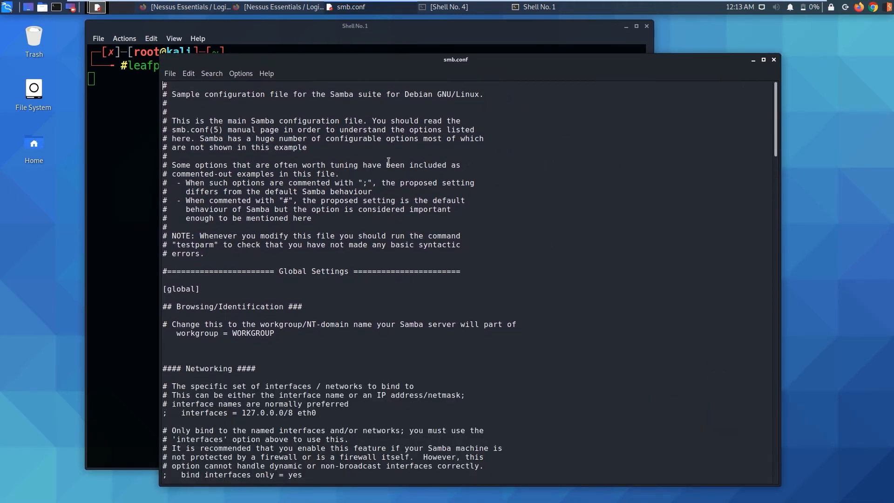
mouse_move(524, 289)
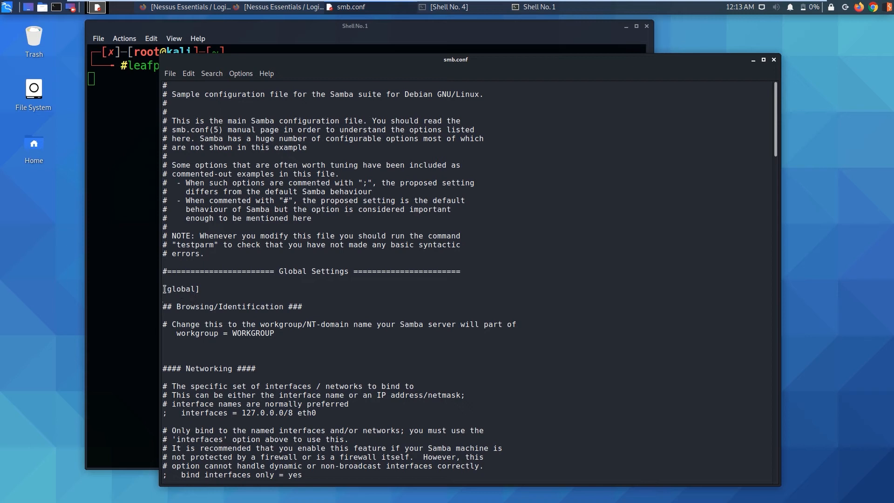
Add 'client min protocol = CORE' under the workgroup line in [global]
left_click(290, 333)
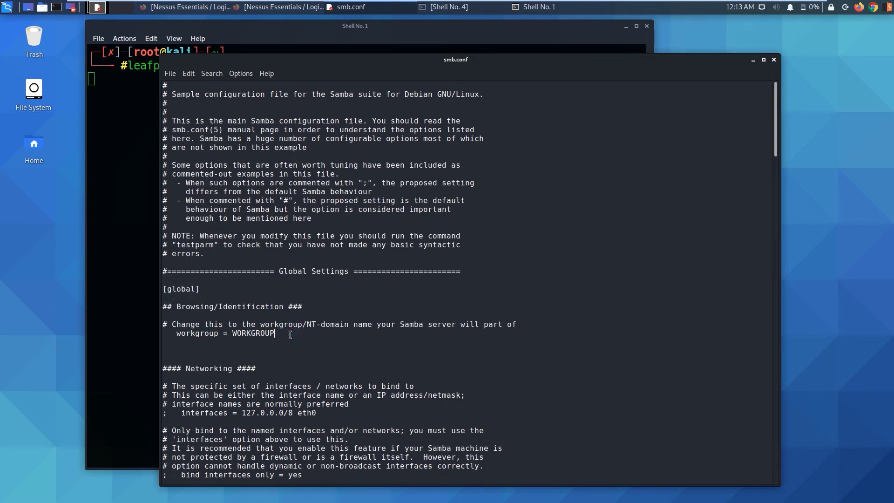
type("c")
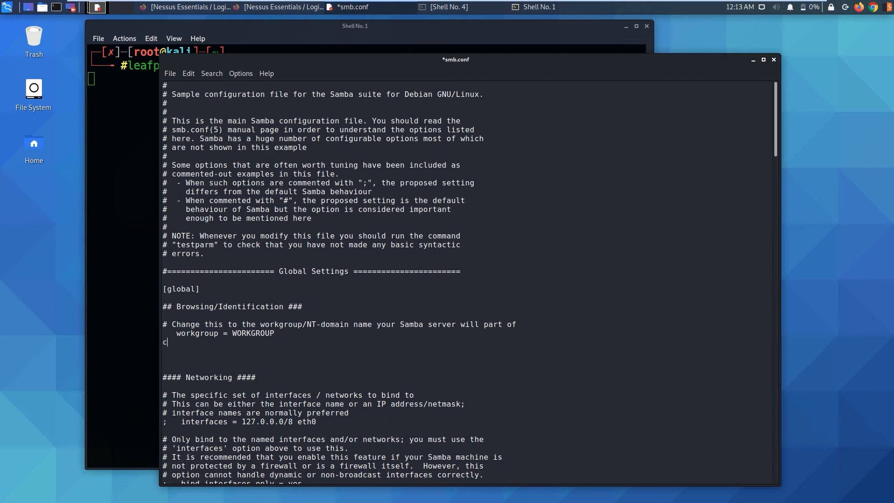
type("lient")
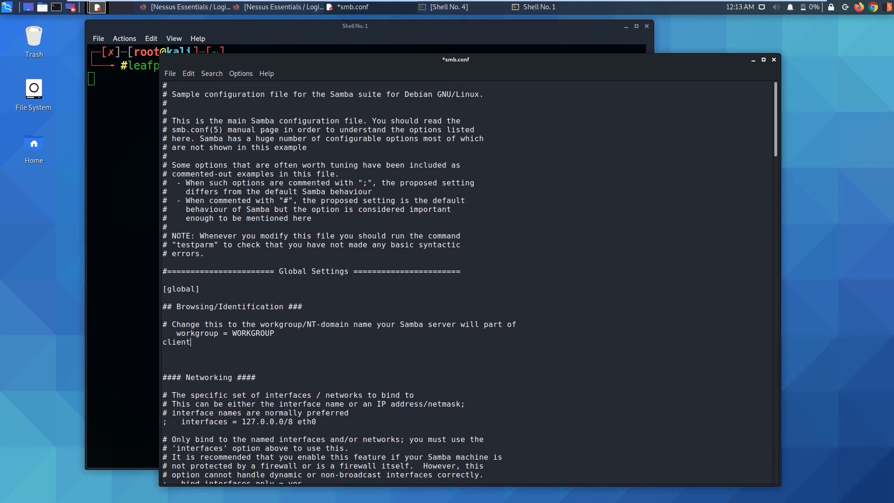
type("the")
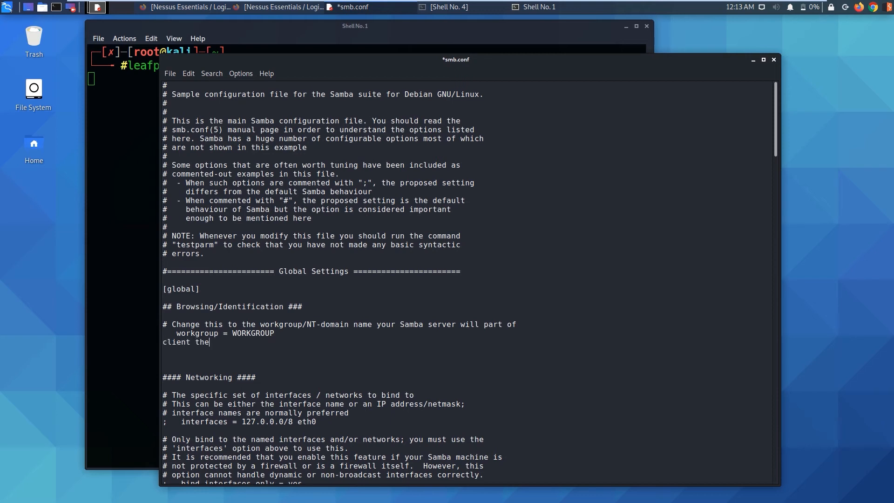
type("tmin")
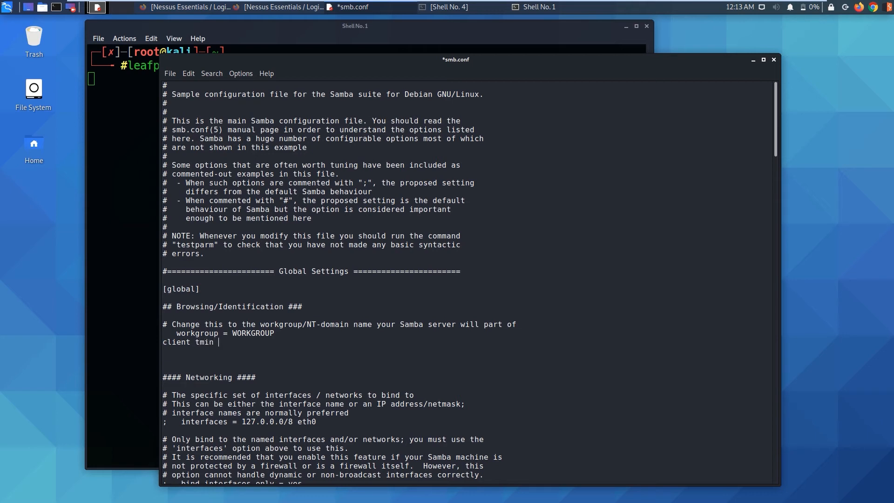
key("BackSpace")
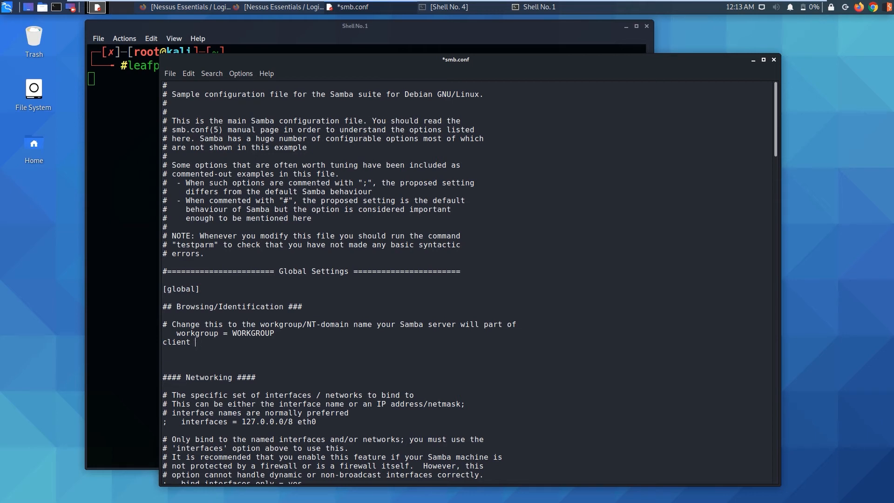
type("min")
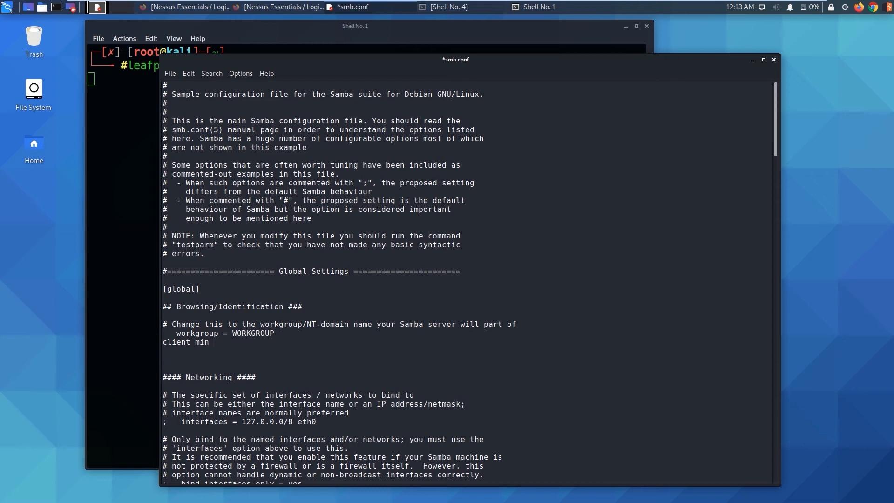
type("proto")
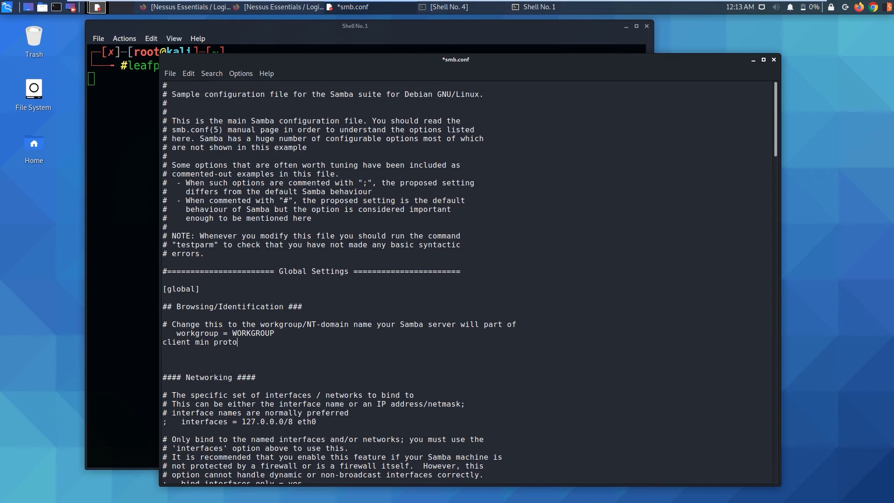
type("col")
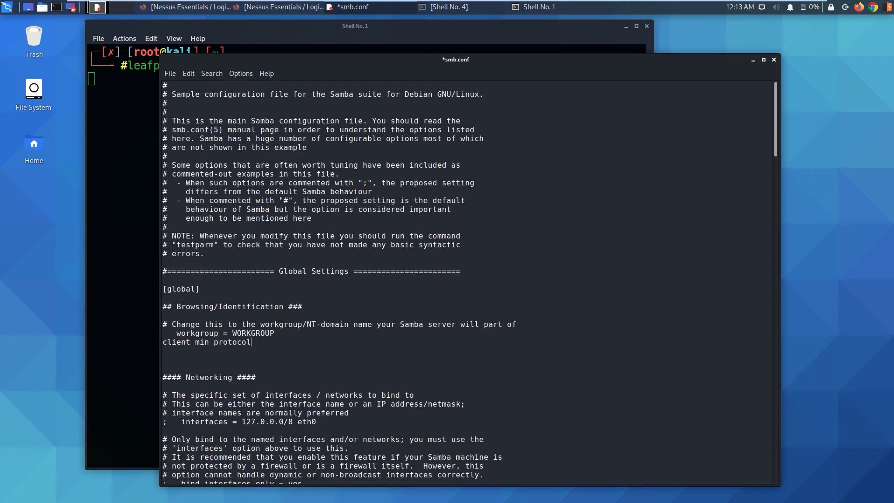
type("=")
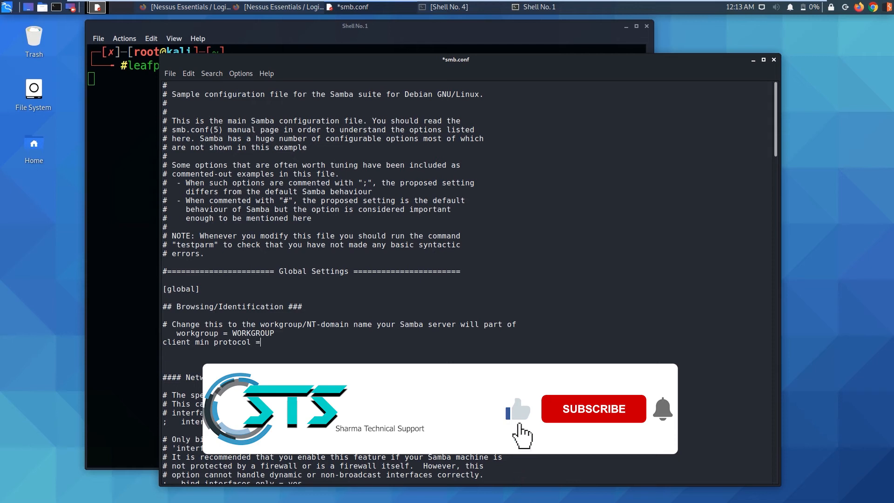
type("COREW")
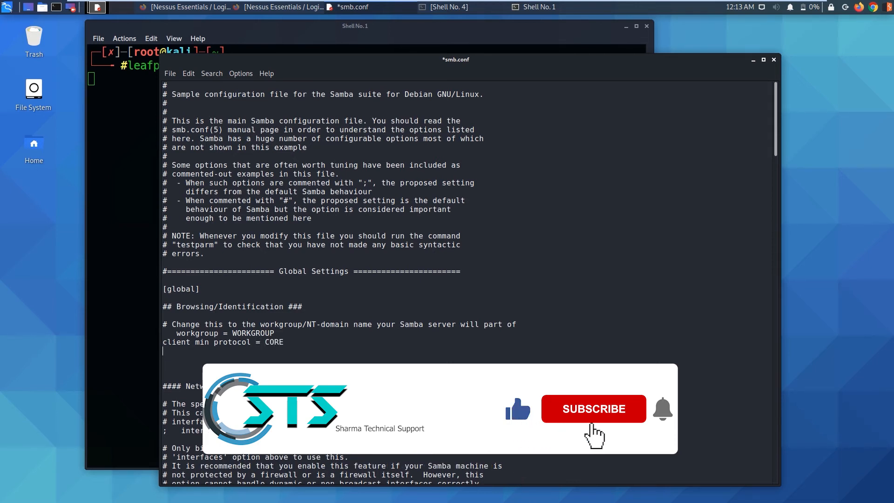
Add 'client max protocol = SMB3' below it and save smb.conf
type("c")
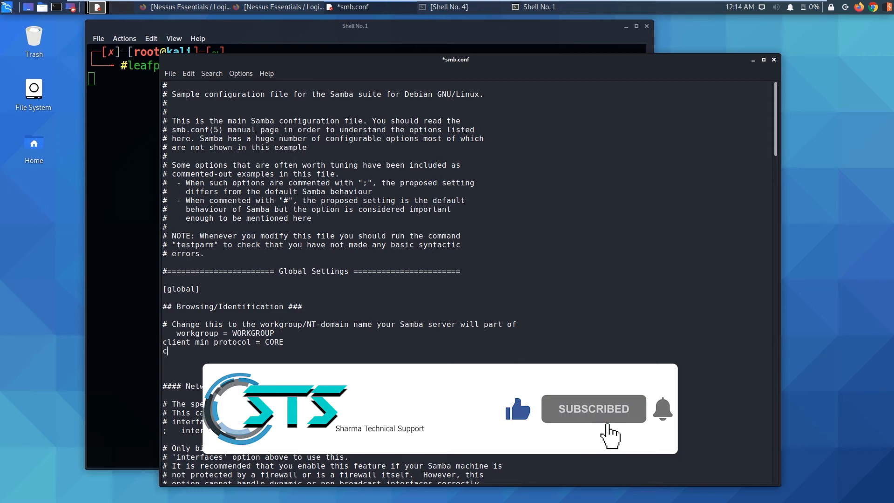
type("clie")
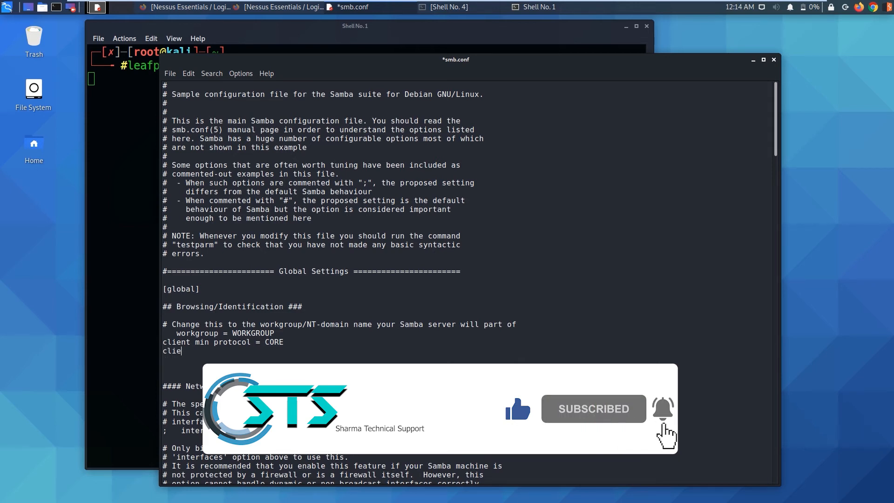
type("nt ma")
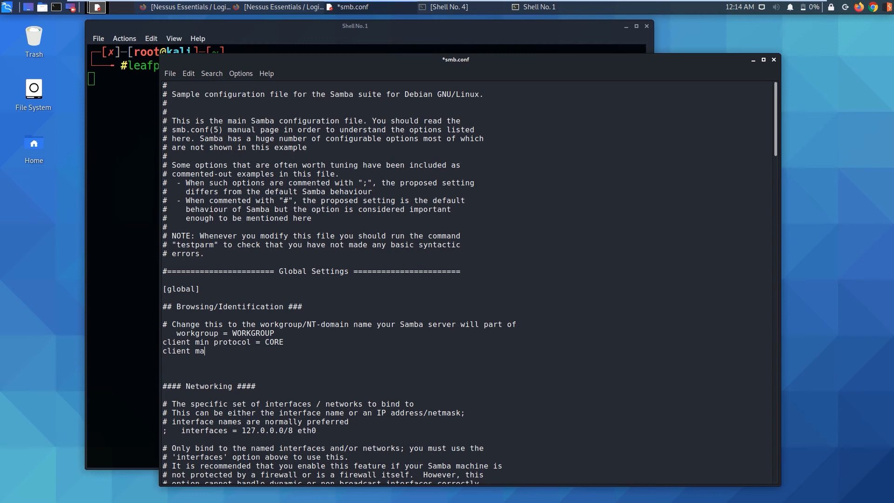
type("x protocol =")
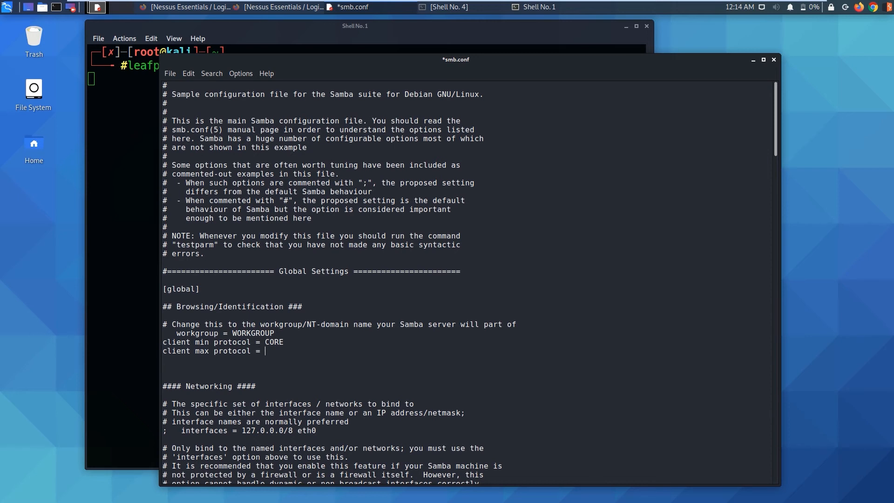
type("SMB")
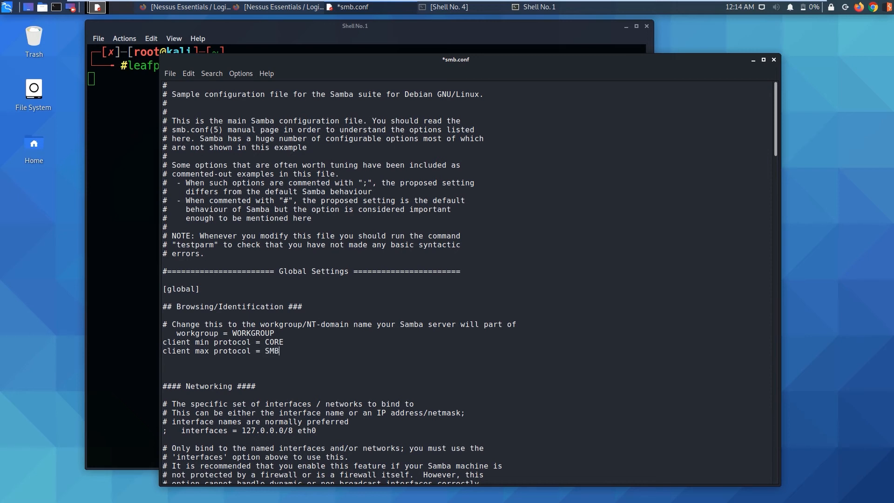
type("3")
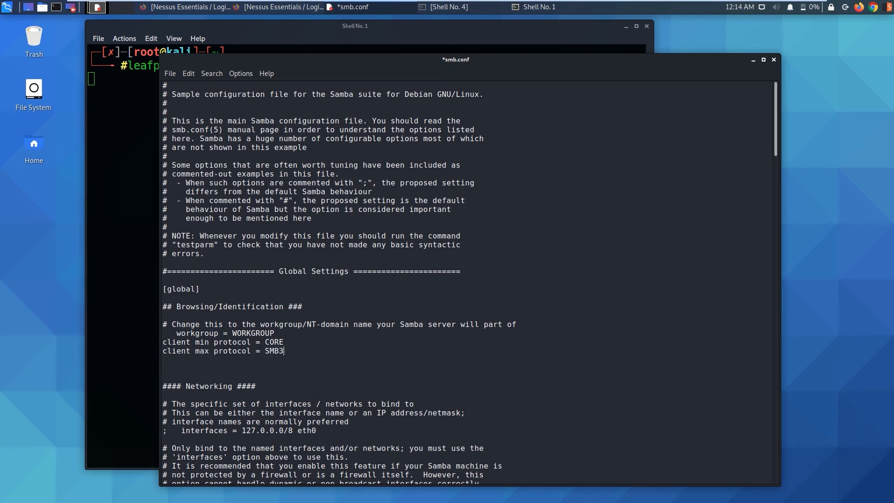
key("ctrl+s")
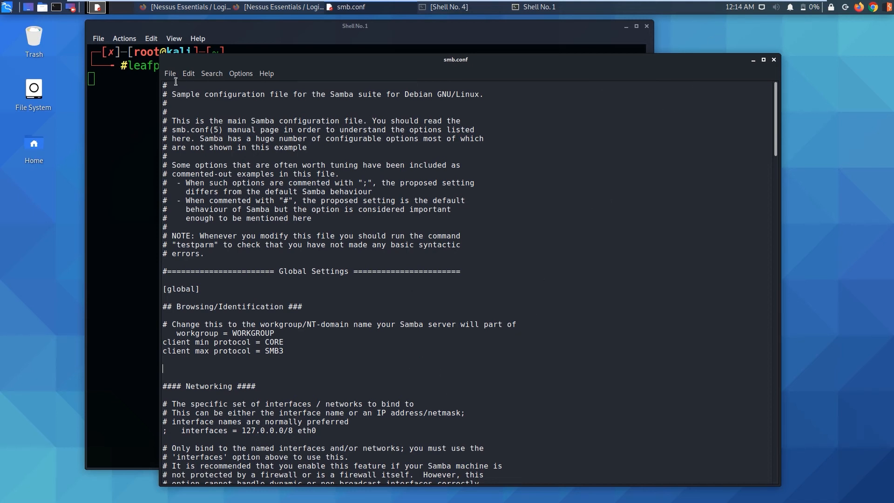
Close Leafpad and list 192.168.80.133 shares with smbclient, showing IPC$, ADMIN$ and server KIOPTRIX
left_click(169, 72)
type("smbclient -L //192.168.80.133")
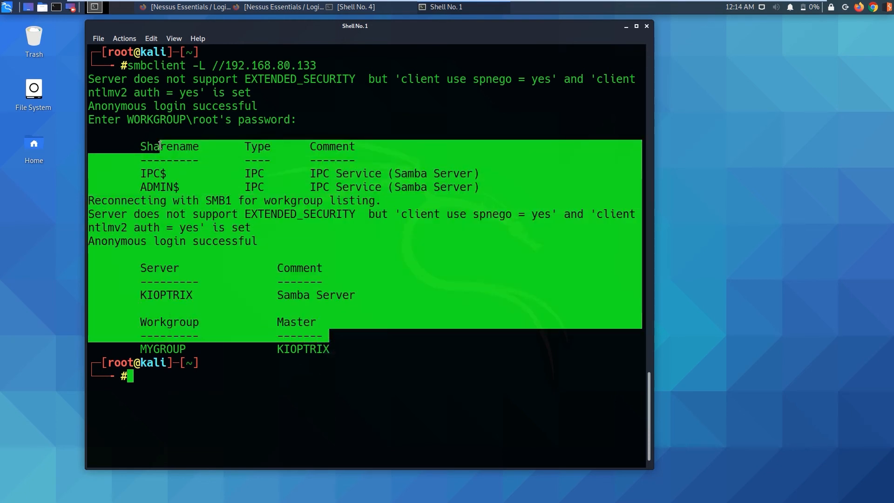
left_click(365, 414)
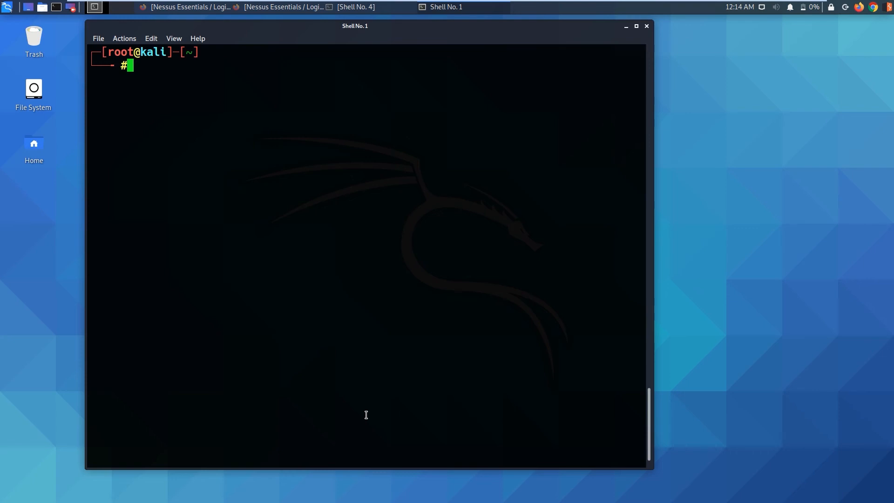
Run enum4linux against 192.168.80.133 again, now listing KIOPTRIX local groups by SID
type("emu")
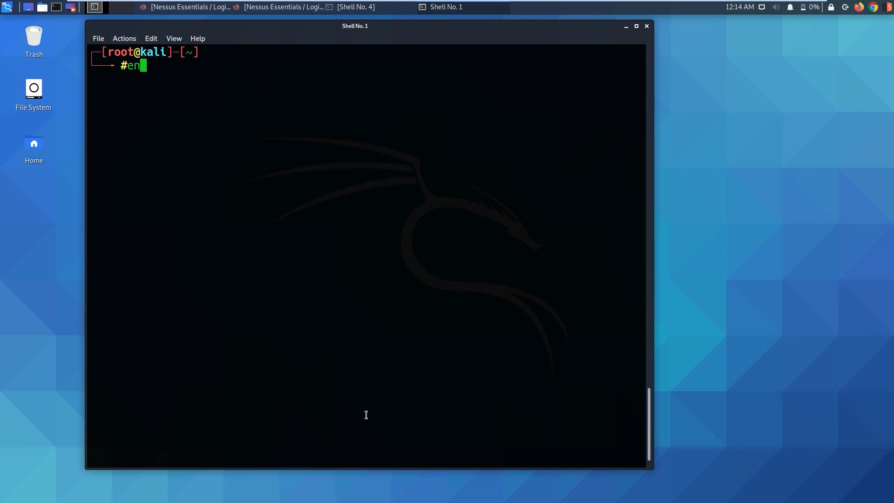
type("m")
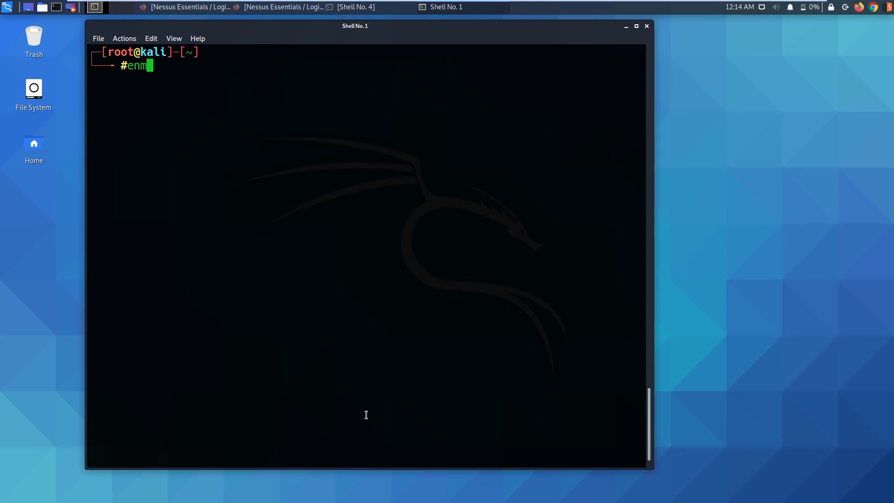
key("BackSpace")
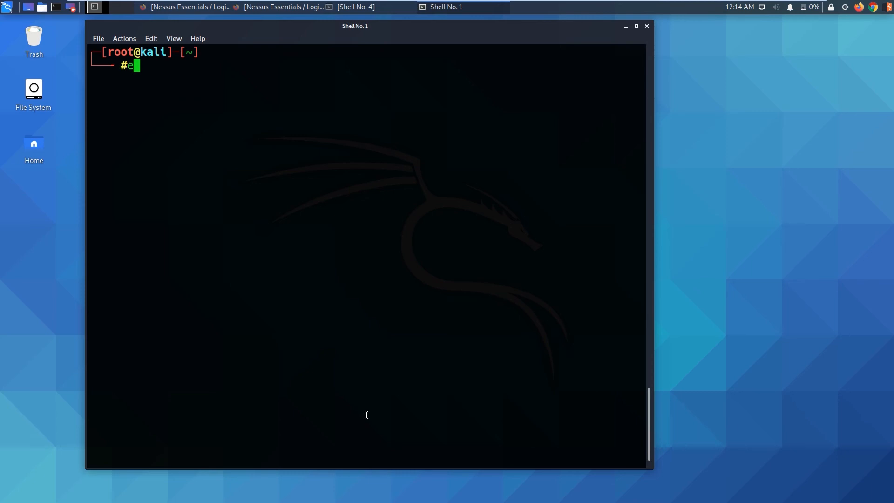
type("num4linux")
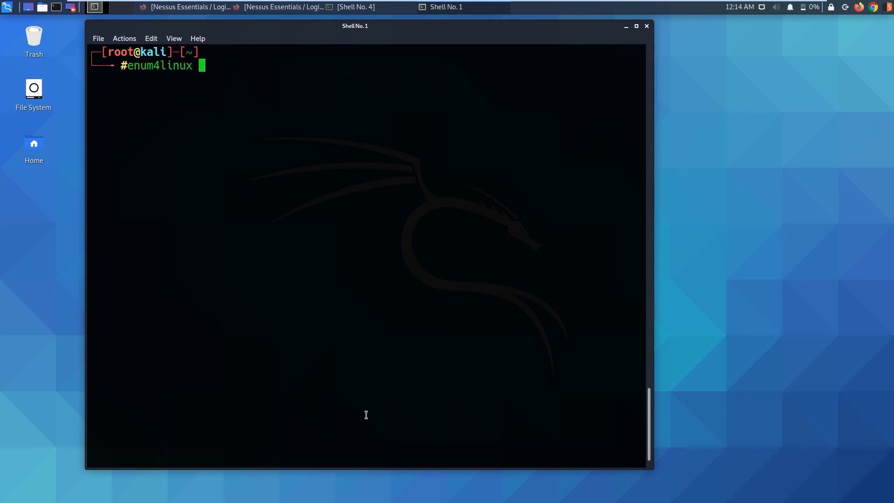
type("192.1")
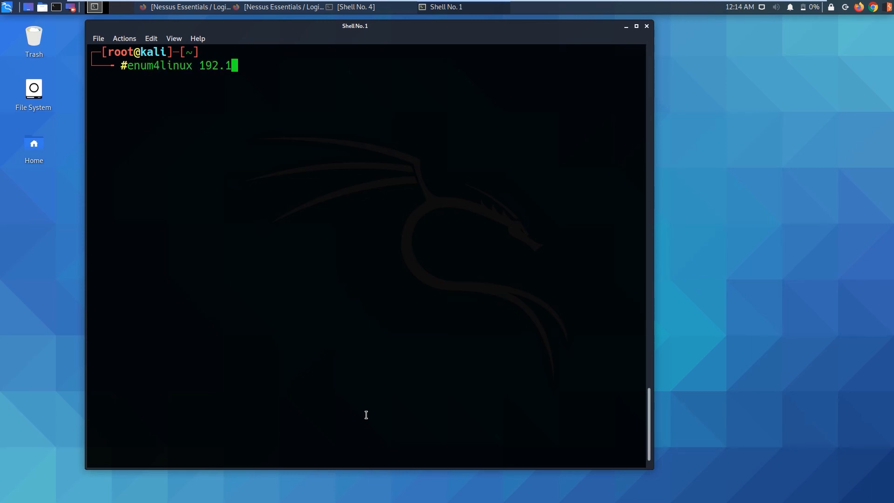
type("68.80")
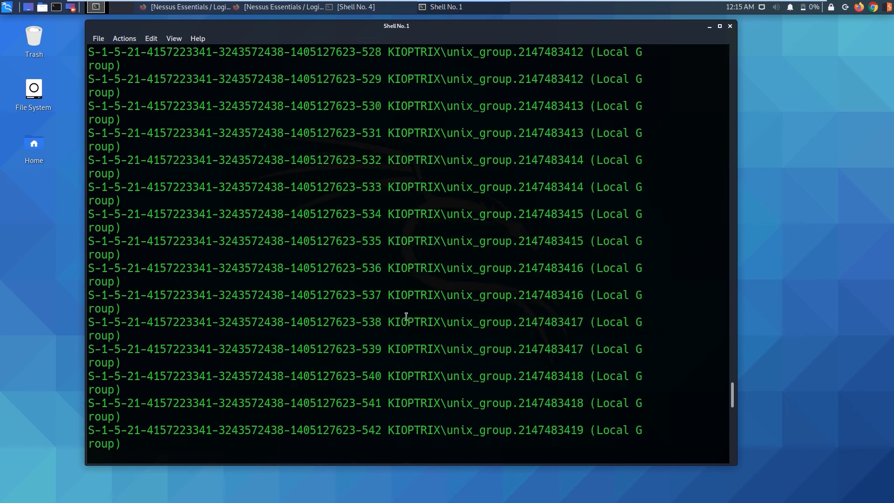
scroll("up", 3)
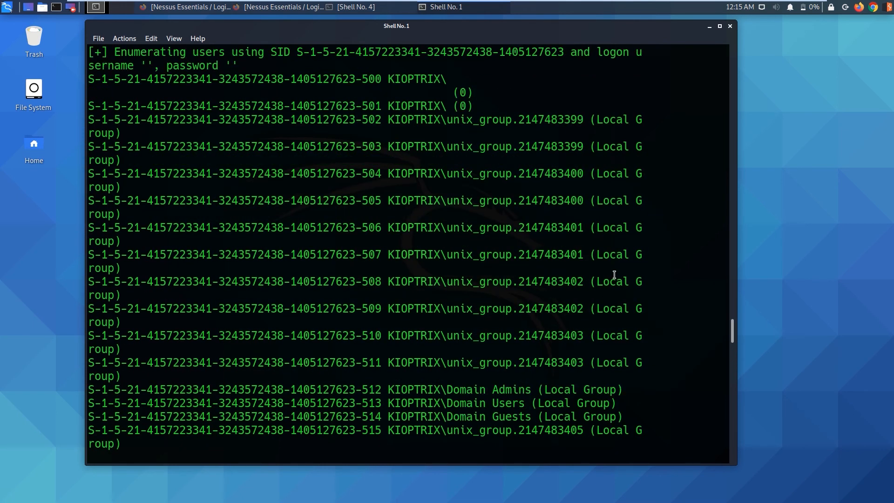
left_click_drag(390, 119, 480, 120)
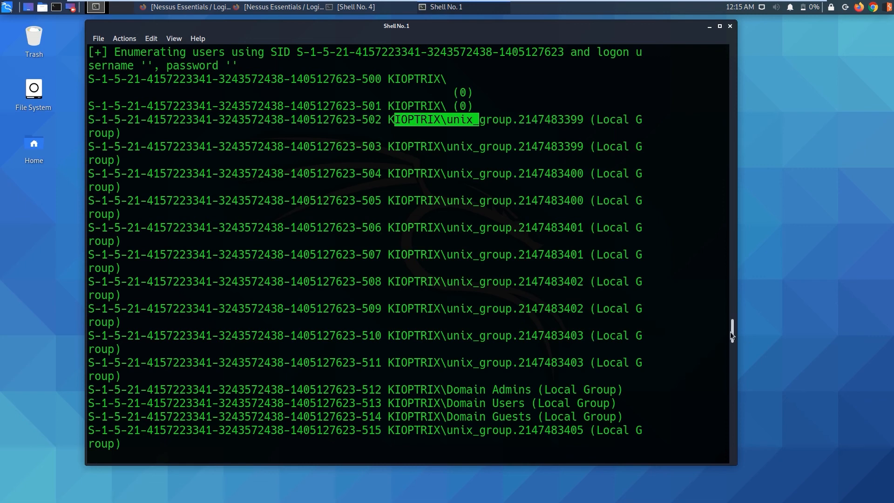
scroll("down", 3)
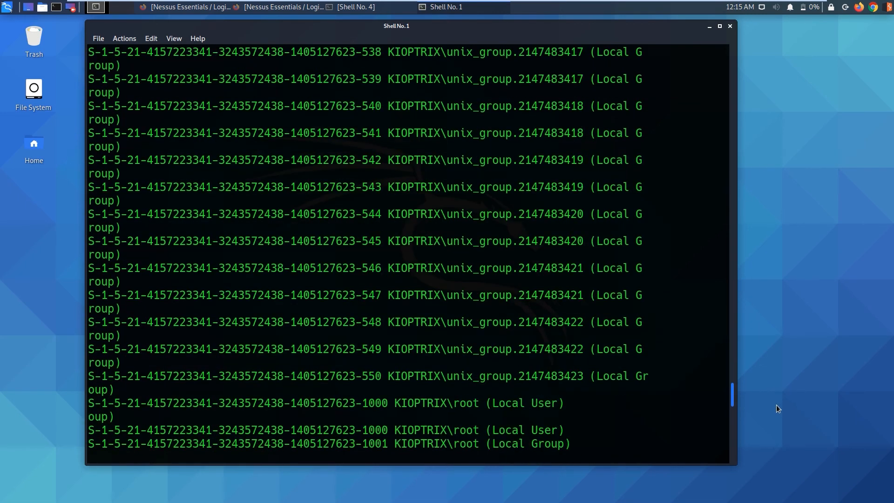
scroll("down", 3)
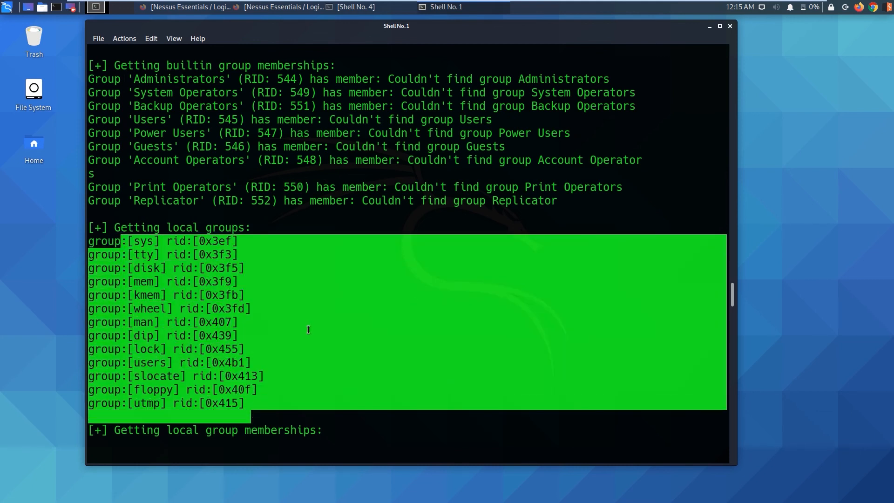
scroll("down", 3)
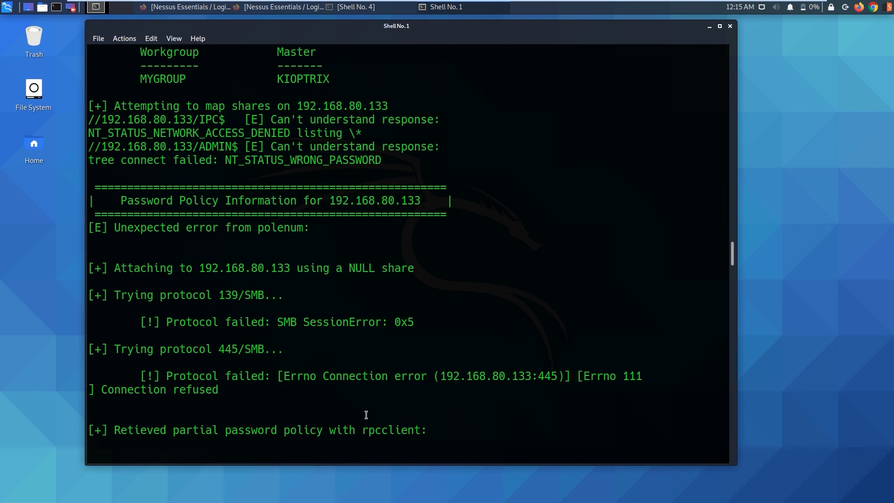
scroll("down", 3)
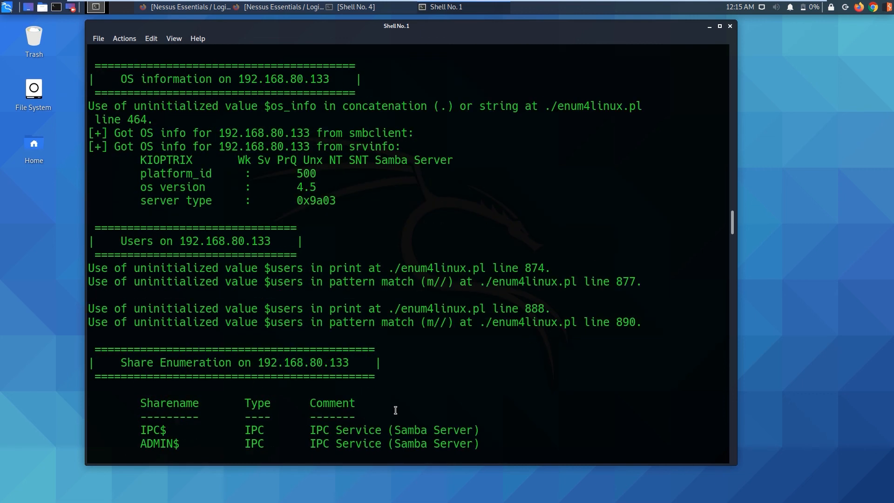
scroll("down", 3)
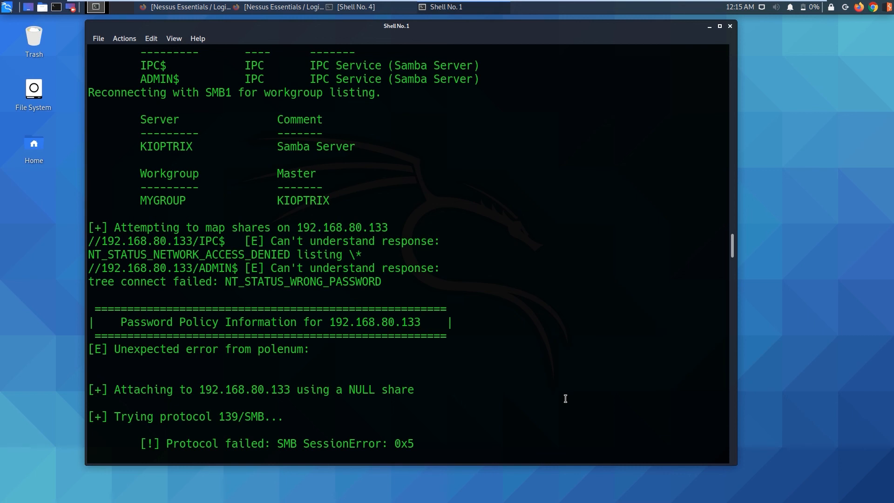
mouse_move(663, 4)
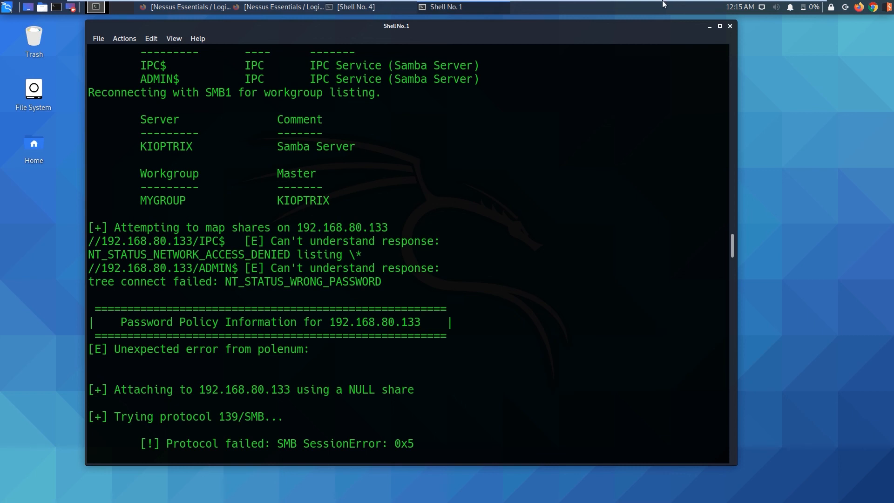